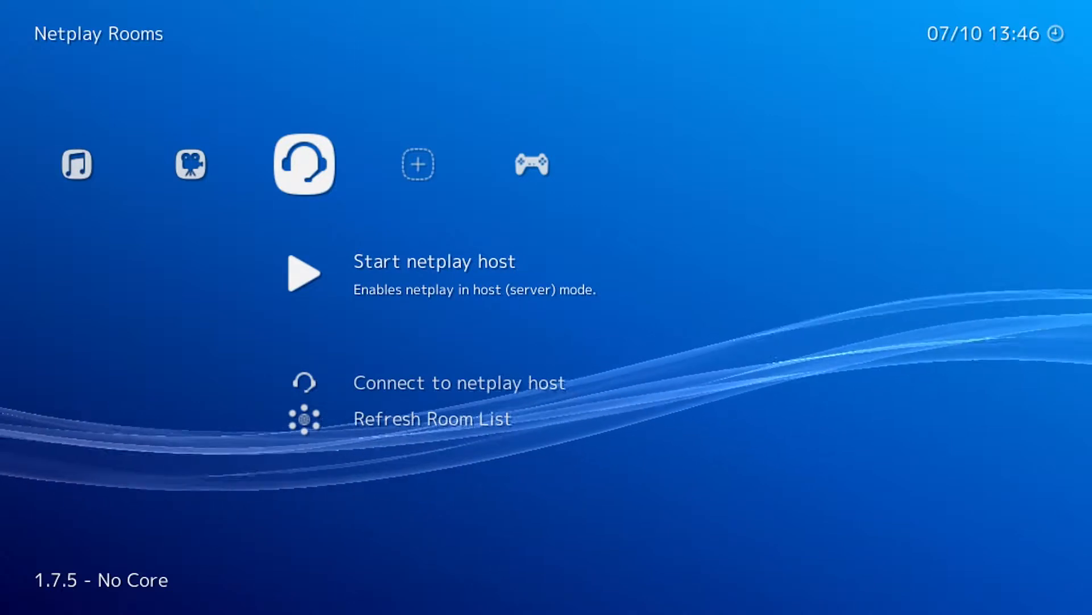
Move left from Netplay Rooms back to the Main Menu tab
click(433, 261)
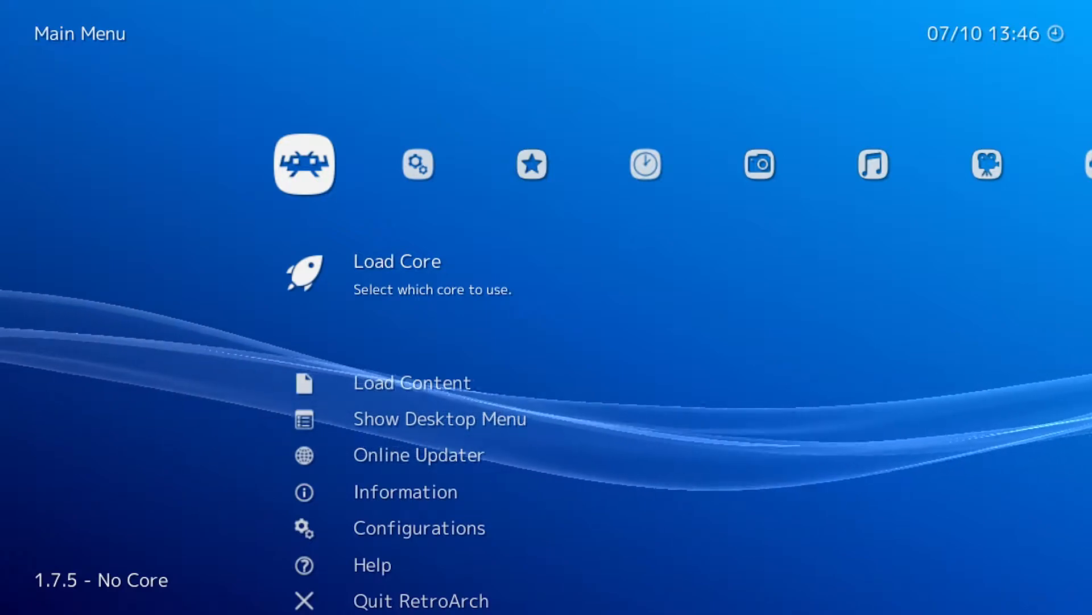
Load the Contra - Hard Corps archive with the PicoDrive core
click(397, 262)
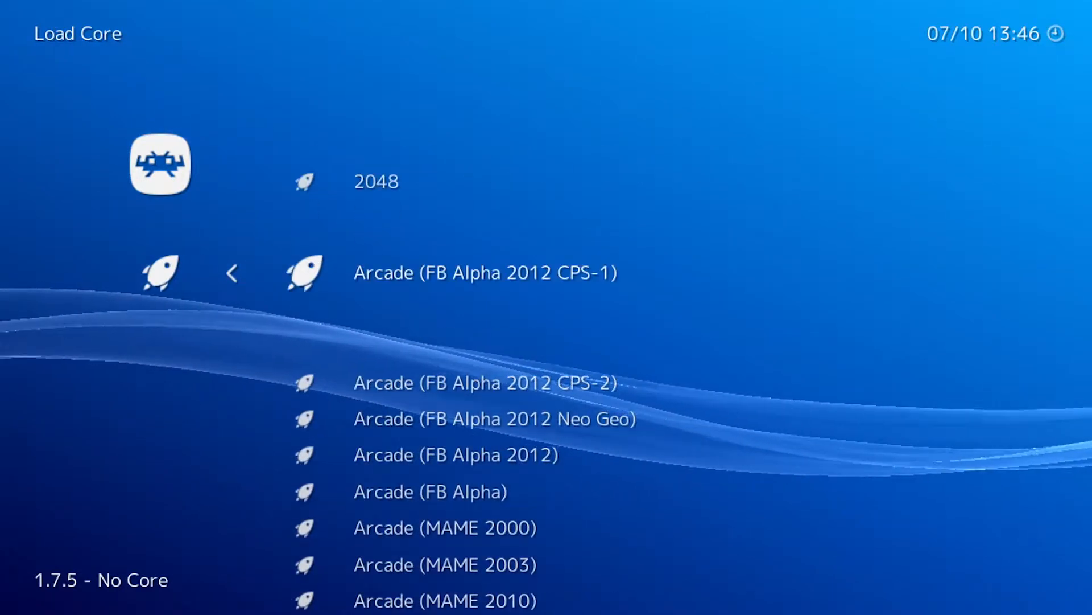
scroll(down, 3)
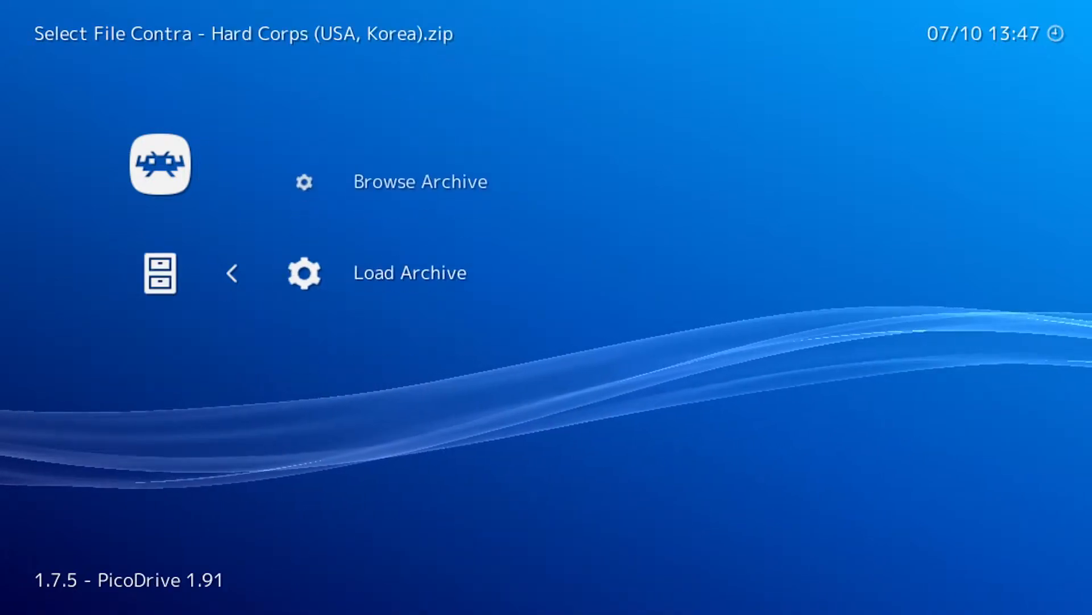
click(410, 272)
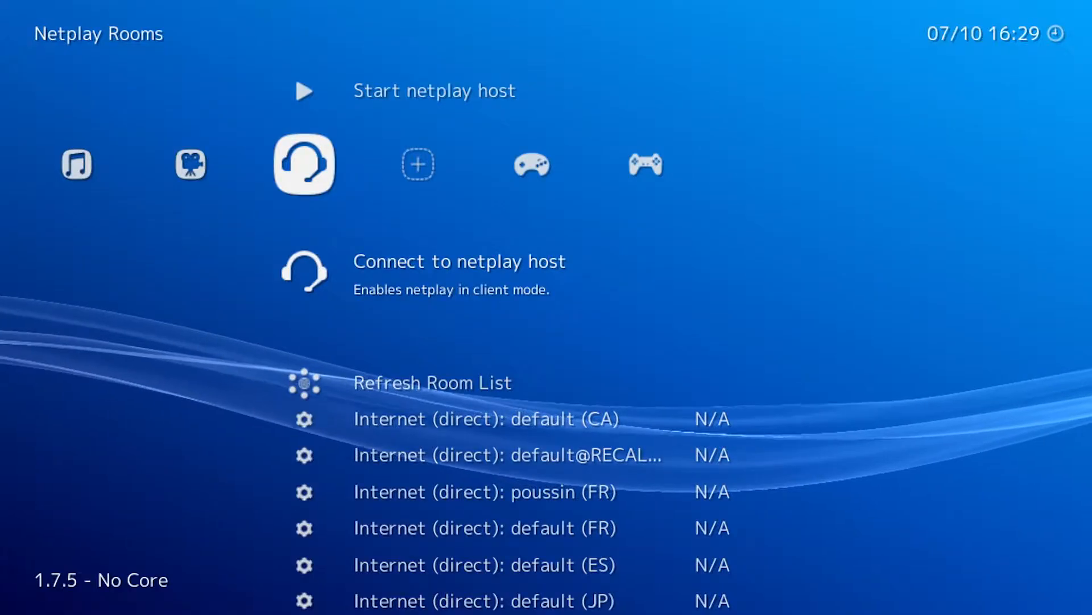
Refresh the room list and view the Internet (direct): default (CA) room's details
click(459, 261)
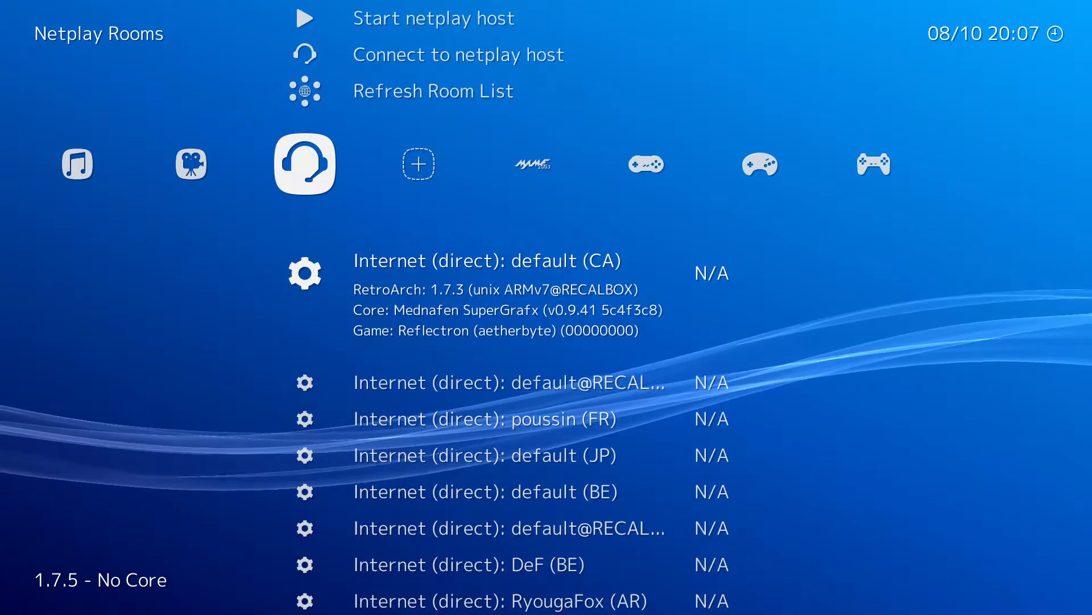
Browse via Scan Directory to the C:\ROMS\SNESnointro folder
scroll(down, 3)
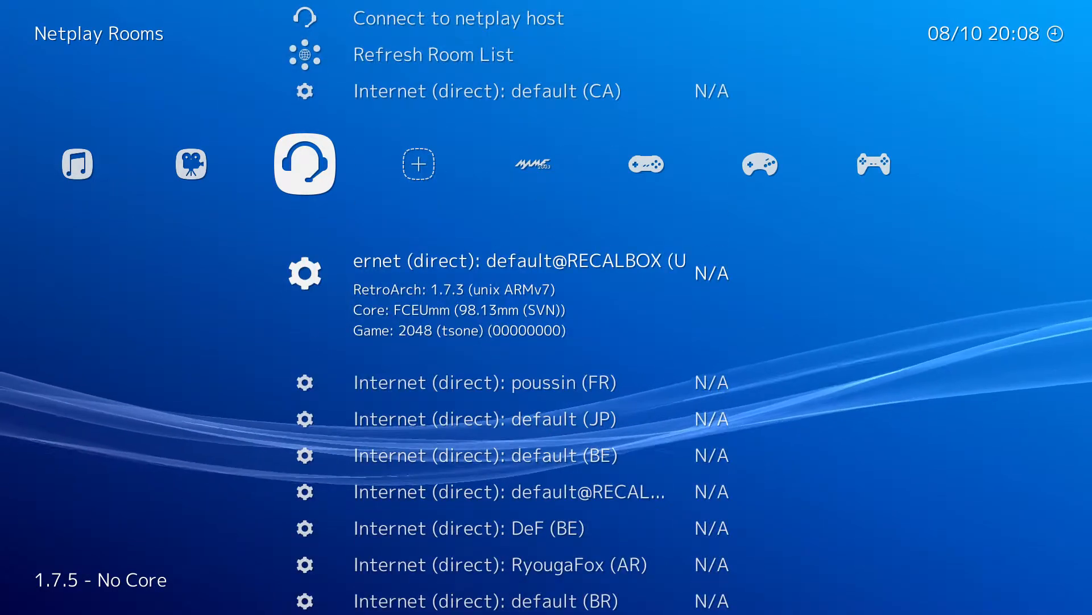
scroll(up, 3)
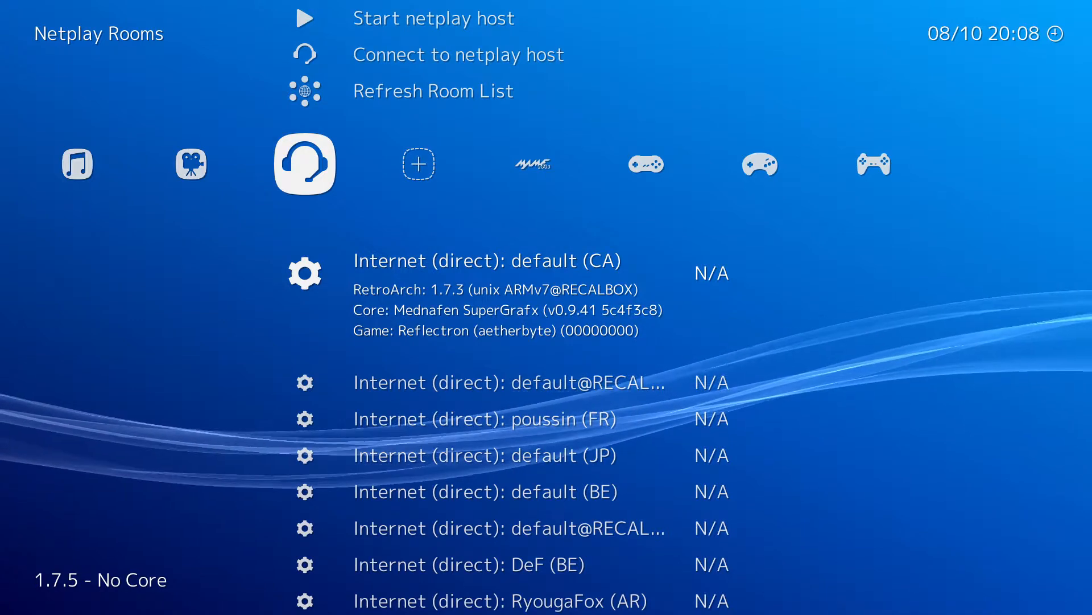
scroll(down, 3)
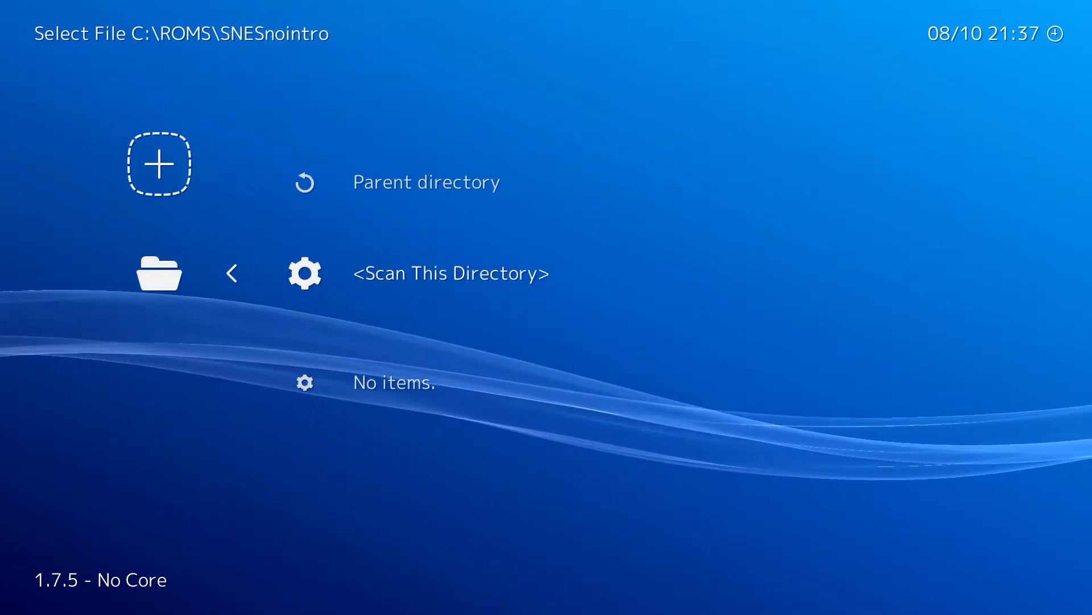
Scan the folder and open the new Super Nintendo playlist with Brawl Brothers, Contra III, F-Zero
click(450, 272)
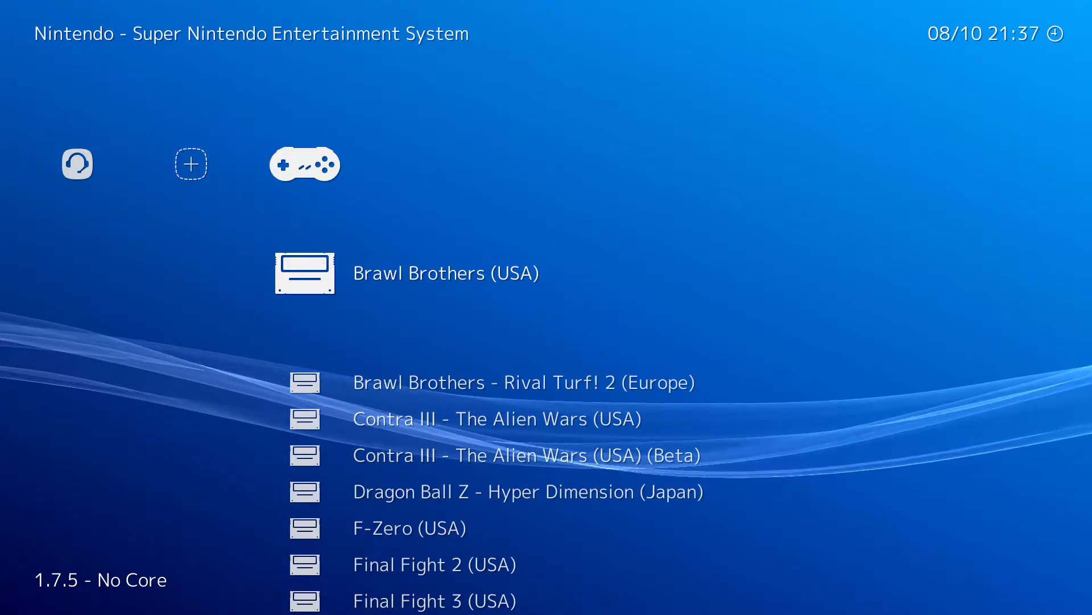
scroll(down, 3)
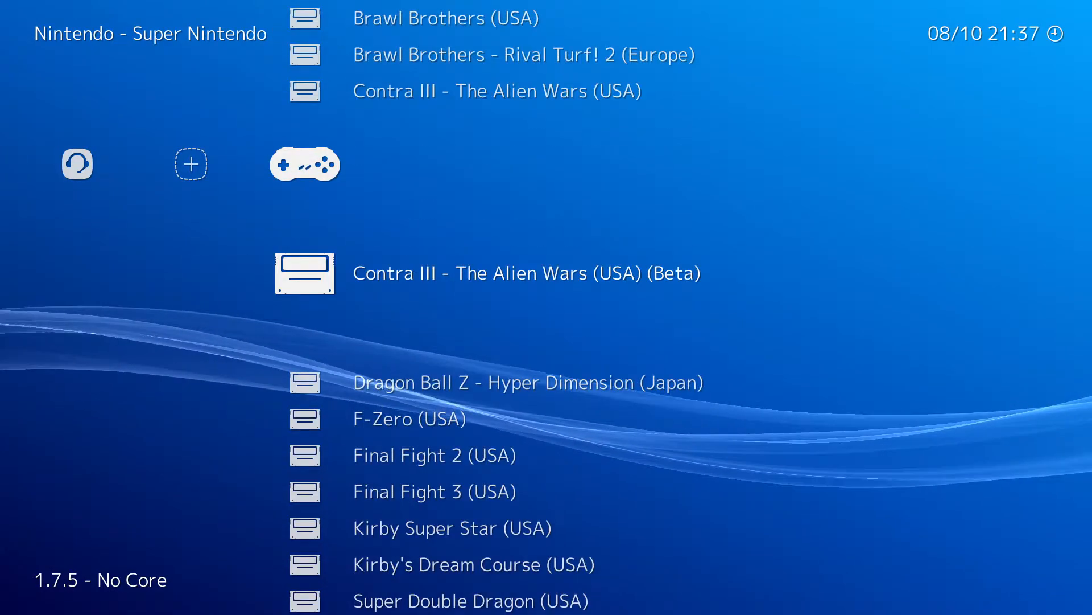
scroll(down, 3)
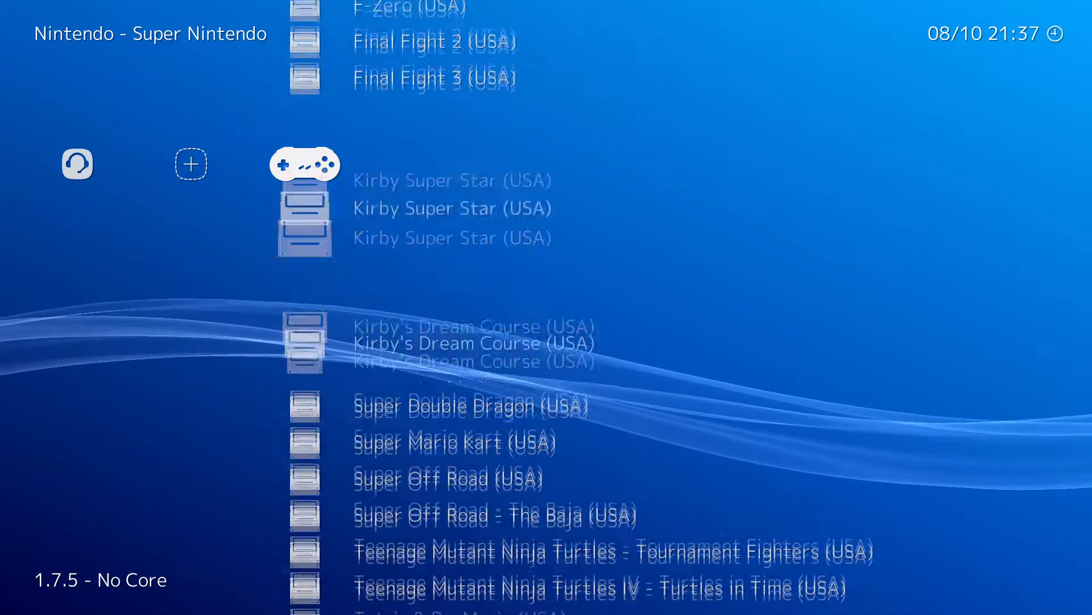
scroll(down, 3)
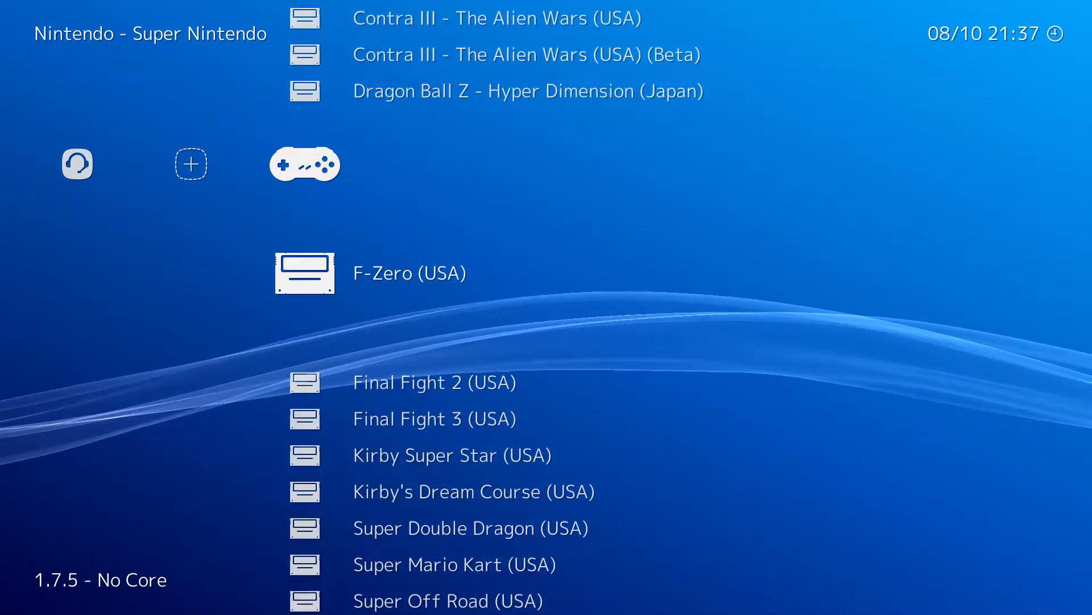
scroll(down, 3)
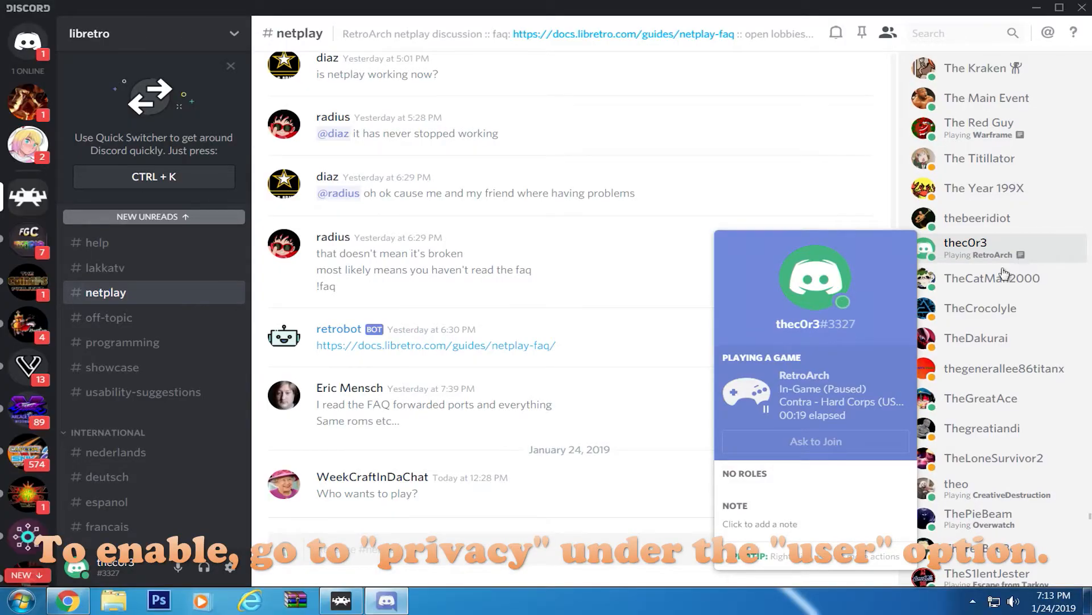
Restore the PicoDrive game window from the taskbar so Discord shows Contra - Hard Corps in-game
click(341, 600)
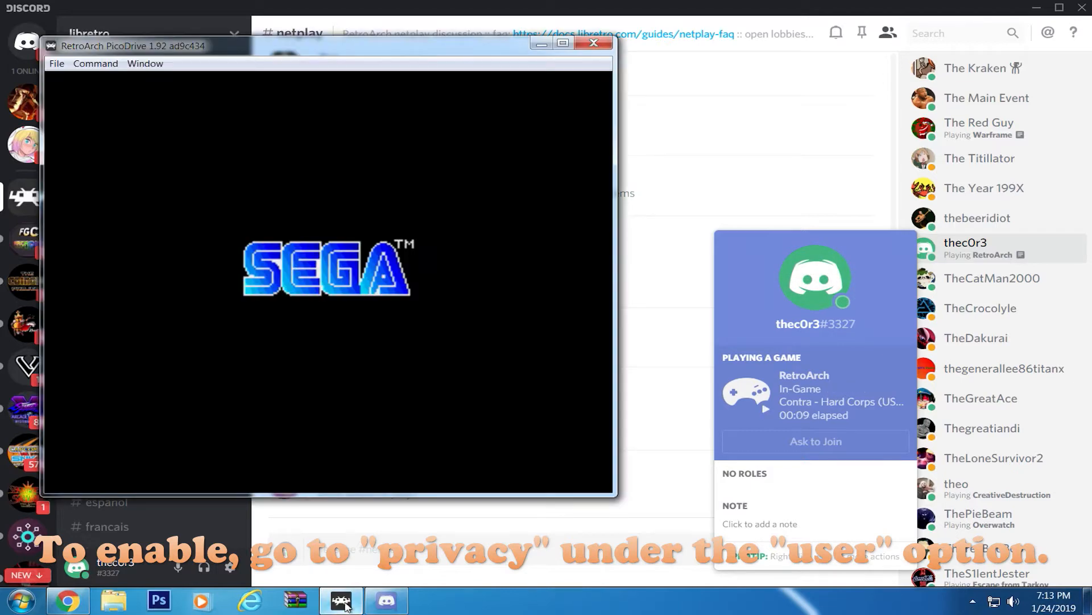
mouse_move(329, 492)
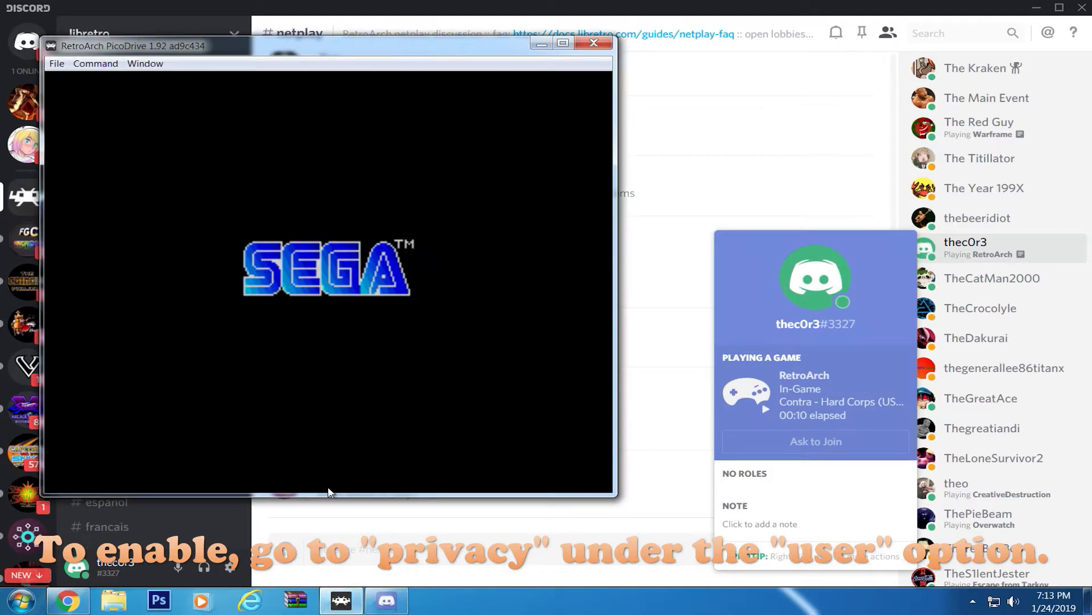